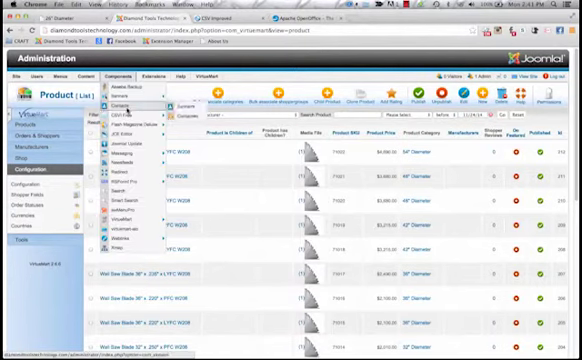
# Go to the CSVI import component to begin a product import.
pyautogui.click(140, 116)
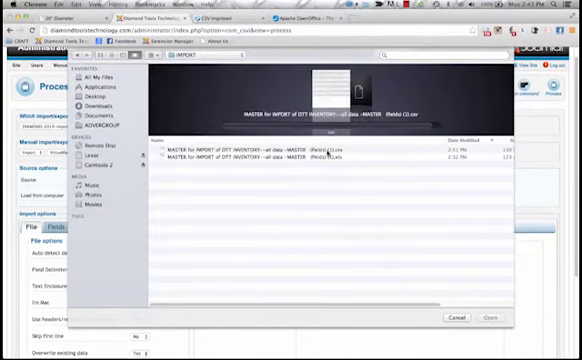
# Choose the product CSV spreadsheet and run the import to its result page.
pyautogui.click(488, 318)
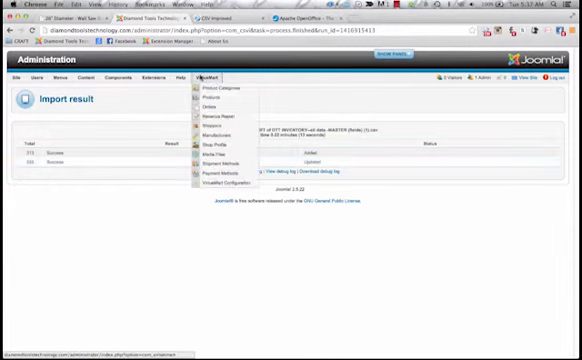
pyautogui.moveTo(220, 104)
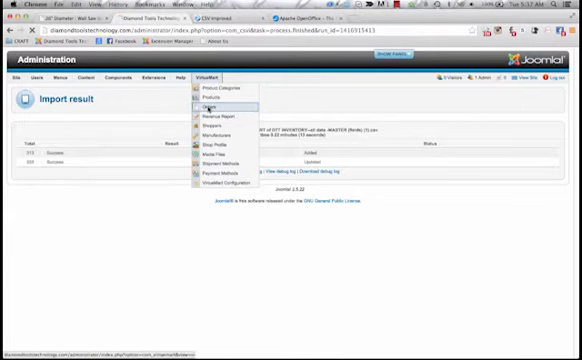
pyautogui.moveTo(216, 100)
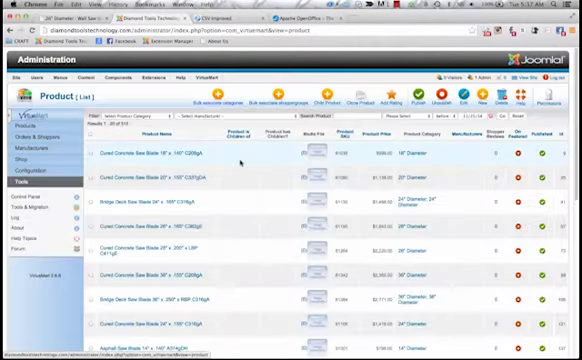
# Scroll through the VirtueMart product list to see the imported items.
pyautogui.scroll(-3)
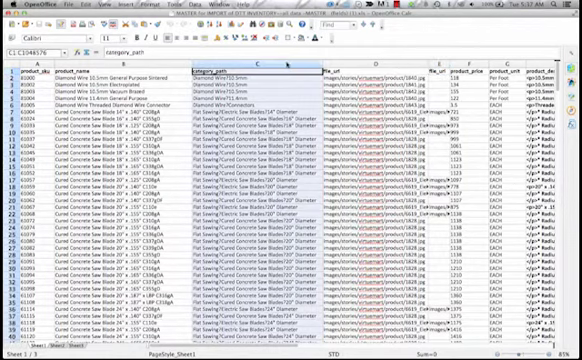
# Delete the extra columns so only product_sku and file_url remain in the sheet.
pyautogui.rightClick(200, 64)
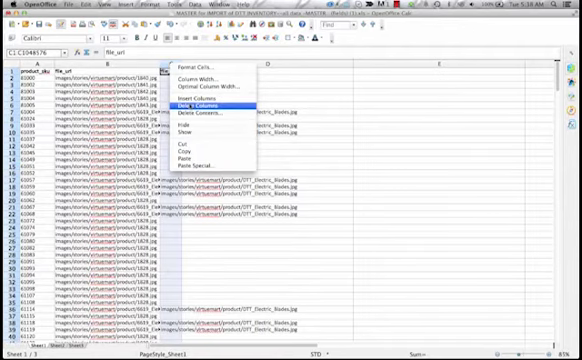
pyautogui.click(208, 102)
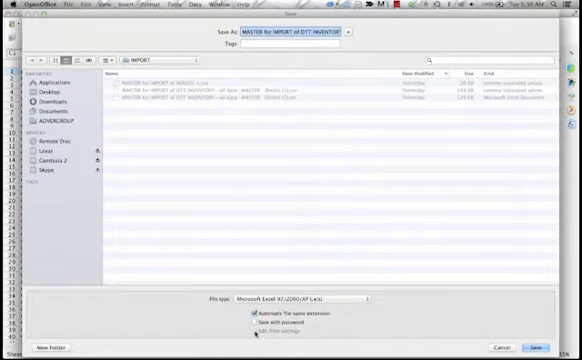
# Save the SKU-and-image sheet as CSV and accept the active-sheet-only warning.
pyautogui.click(300, 298)
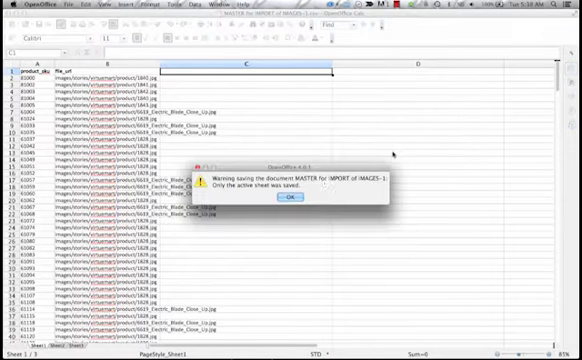
pyautogui.click(290, 196)
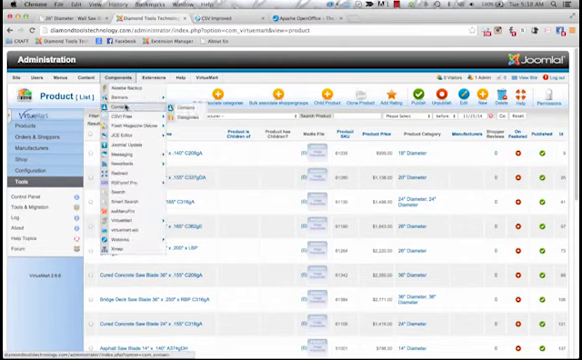
# Go to the CSVI component to import the image CSV with the image template.
pyautogui.click(130, 120)
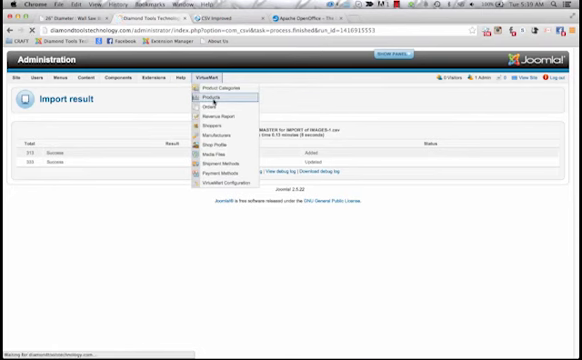
# Review the product list with images, then view the live Diamond Tools Technology storefront.
pyautogui.click(206, 100)
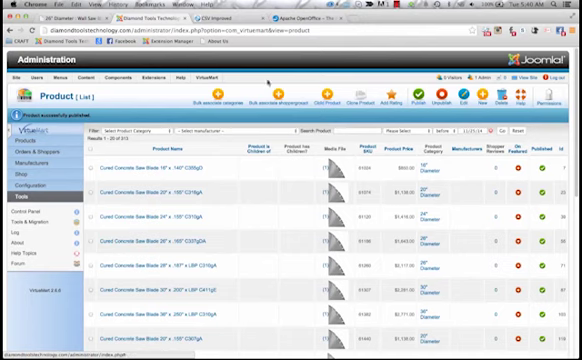
pyautogui.click(138, 18)
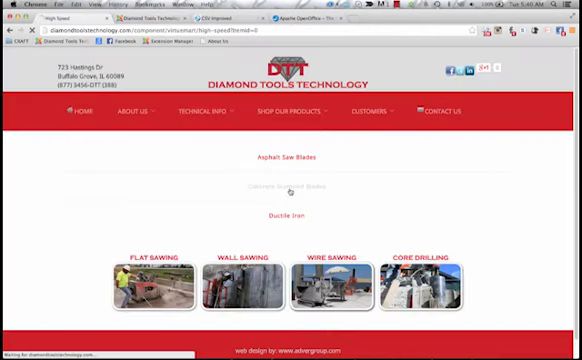